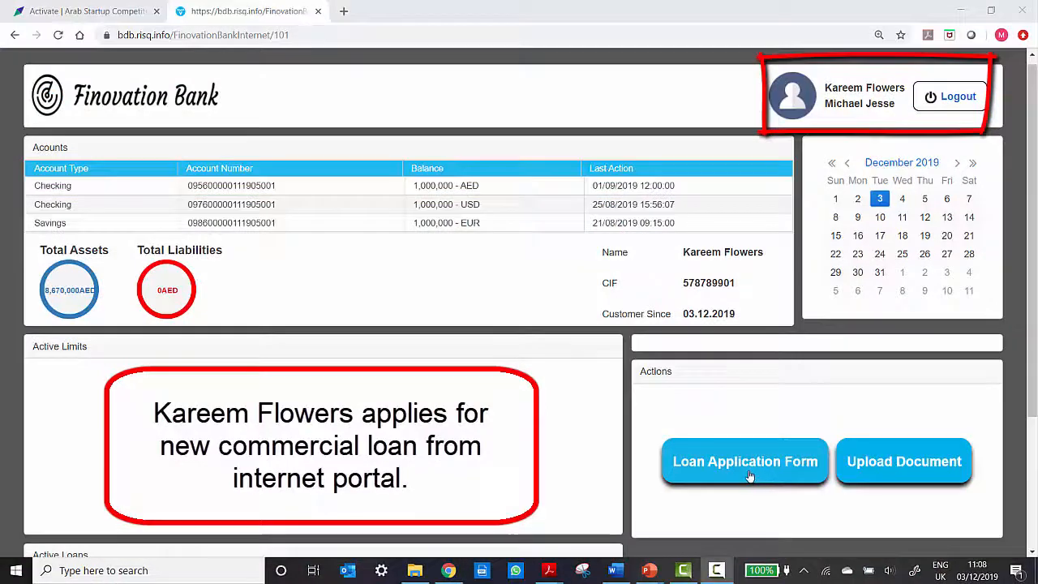
Request a SHORT TERM CAPITAL loan of 200,000 AED with a 10-year duration.
{"action": "left_click", "coordinate": [744, 461]}
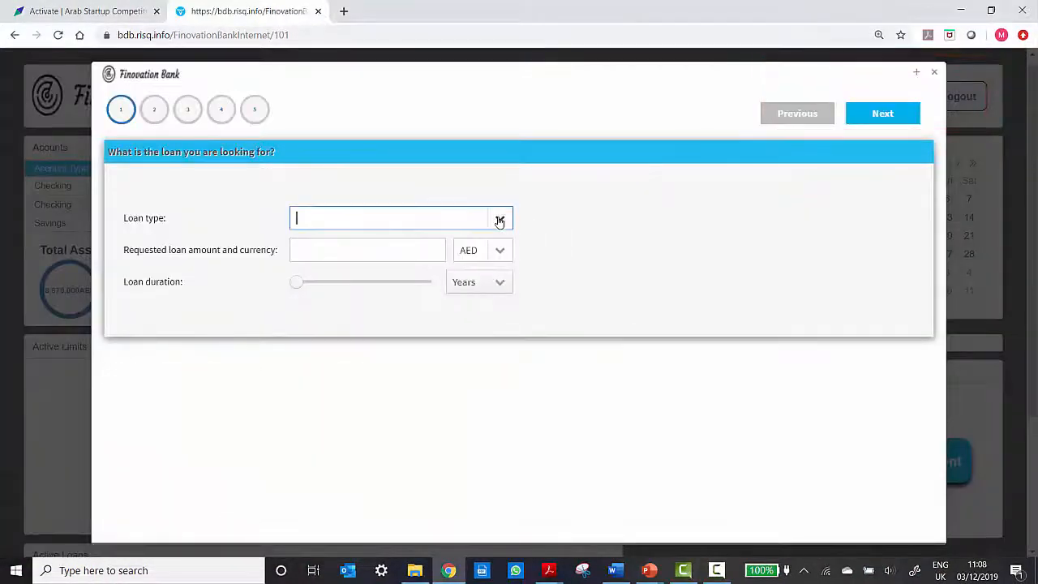
{"action": "type", "text": "SHORT TERM CAPITAL"}
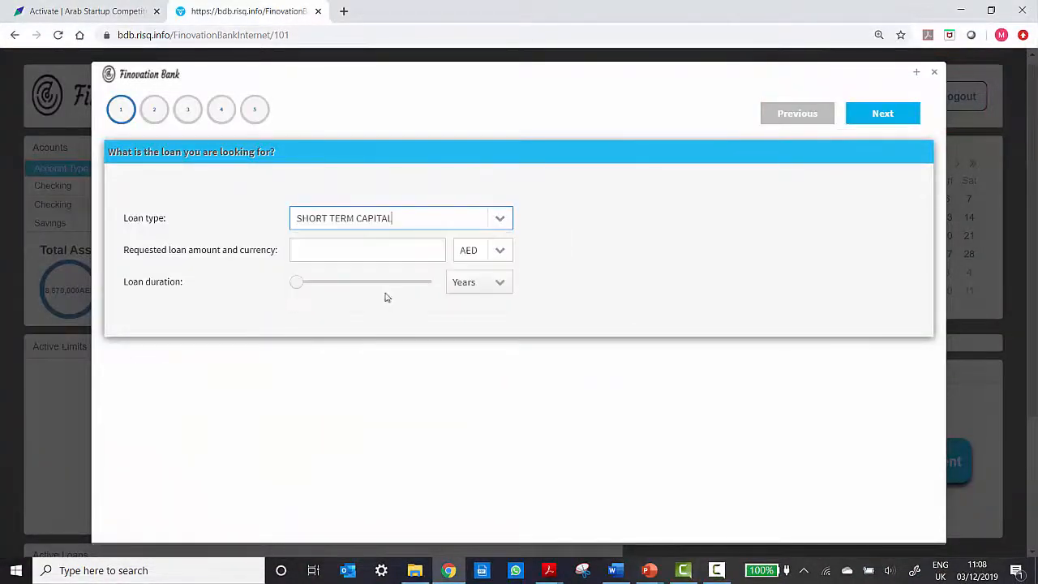
{"action": "left_click", "coordinate": [367, 249]}
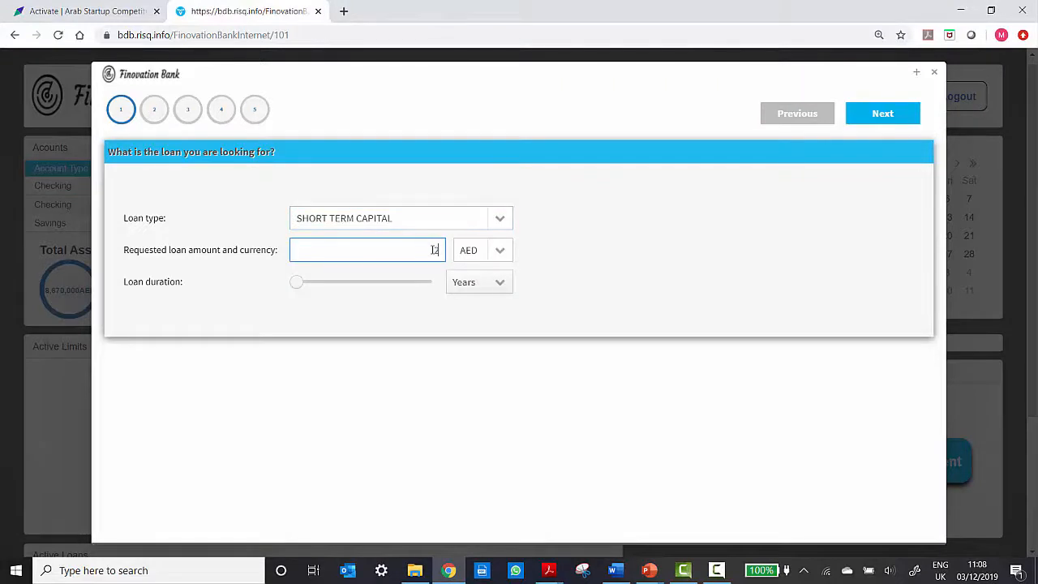
{"action": "type", "text": "200,000"}
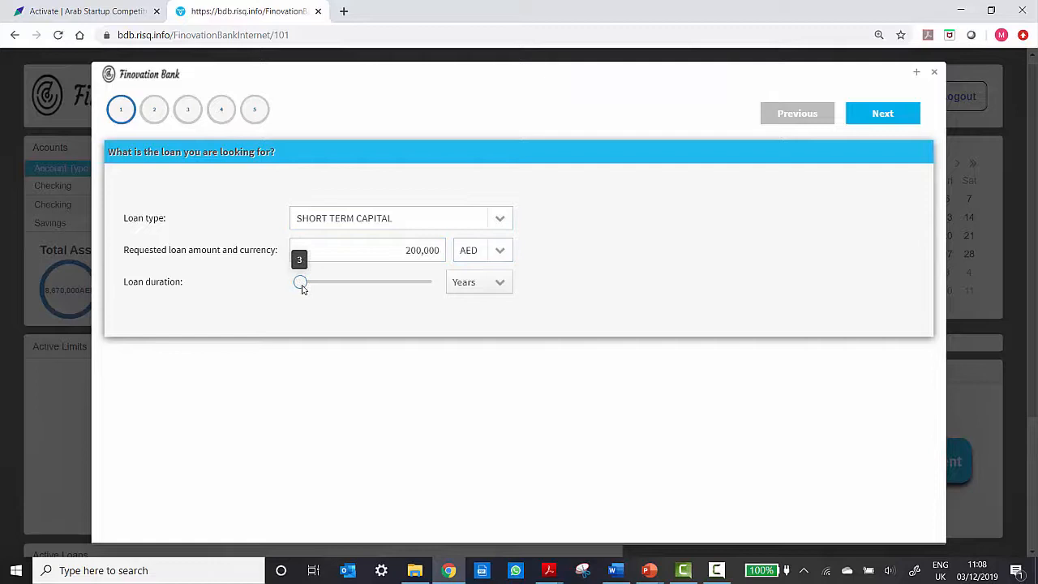
{"action": "left_click_drag", "start_coordinate": [300, 282], "coordinate": [310, 281]}
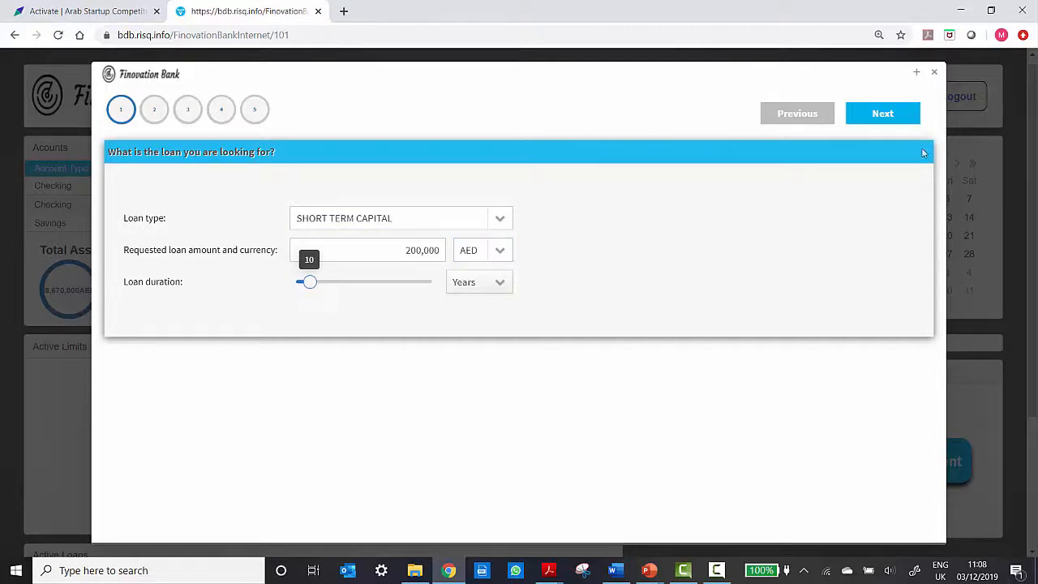
Choose fixed-amount repayment and half-yearly interest, with purpose 'renovation of shop'.
{"action": "left_click", "coordinate": [882, 112]}
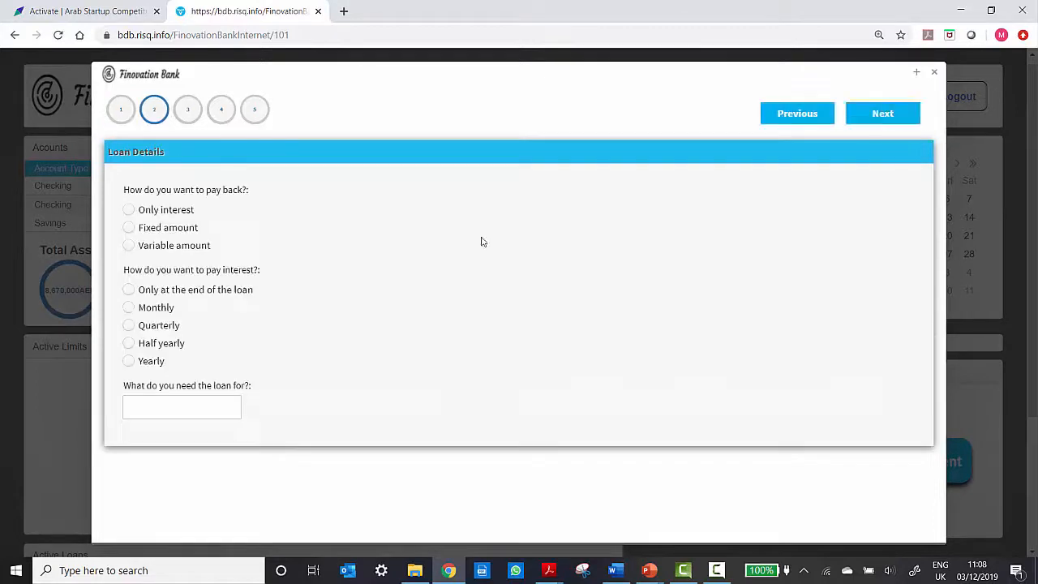
{"action": "left_click", "coordinate": [128, 227]}
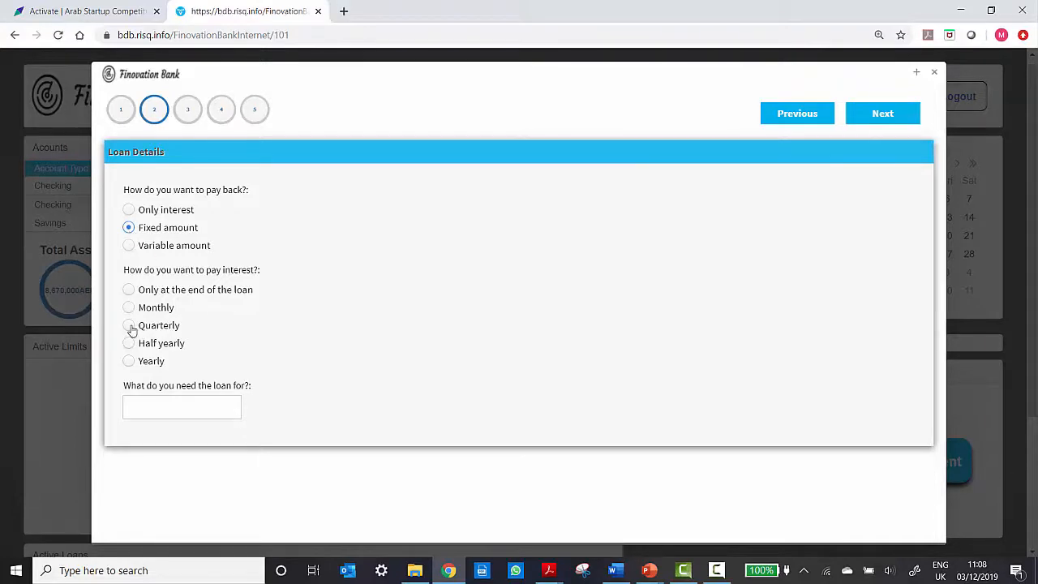
{"action": "left_click", "coordinate": [128, 342]}
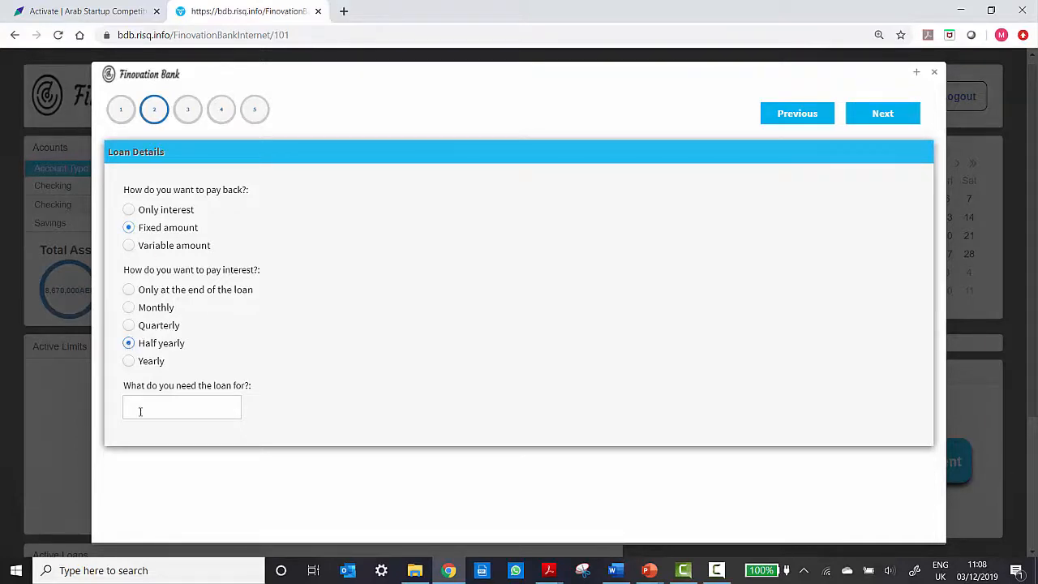
{"action": "type", "text": "renovation of shop"}
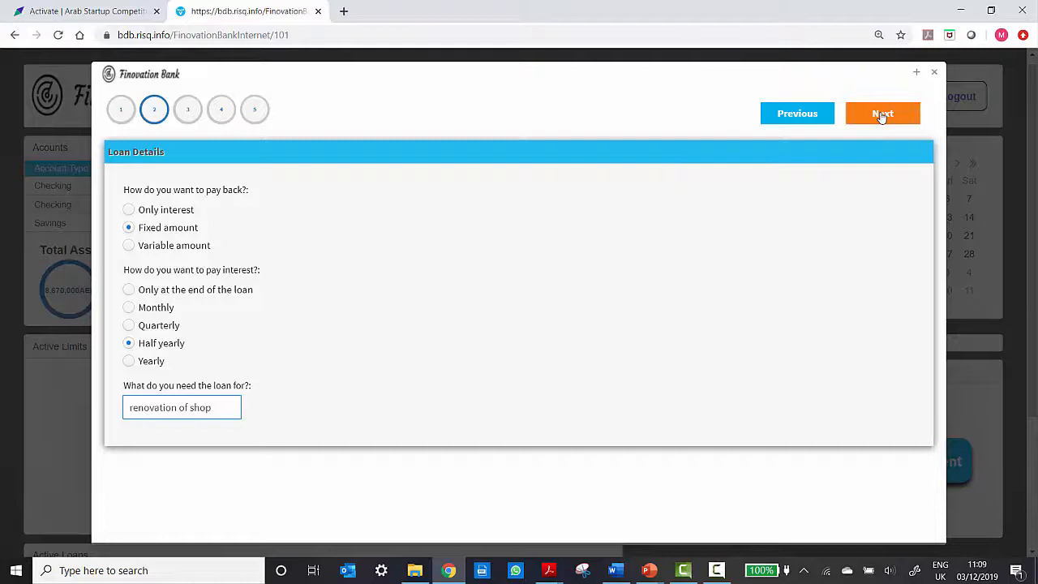
Pass the management experience questionnaire and enter 10 as the number of employees.
{"action": "left_click", "coordinate": [882, 113]}
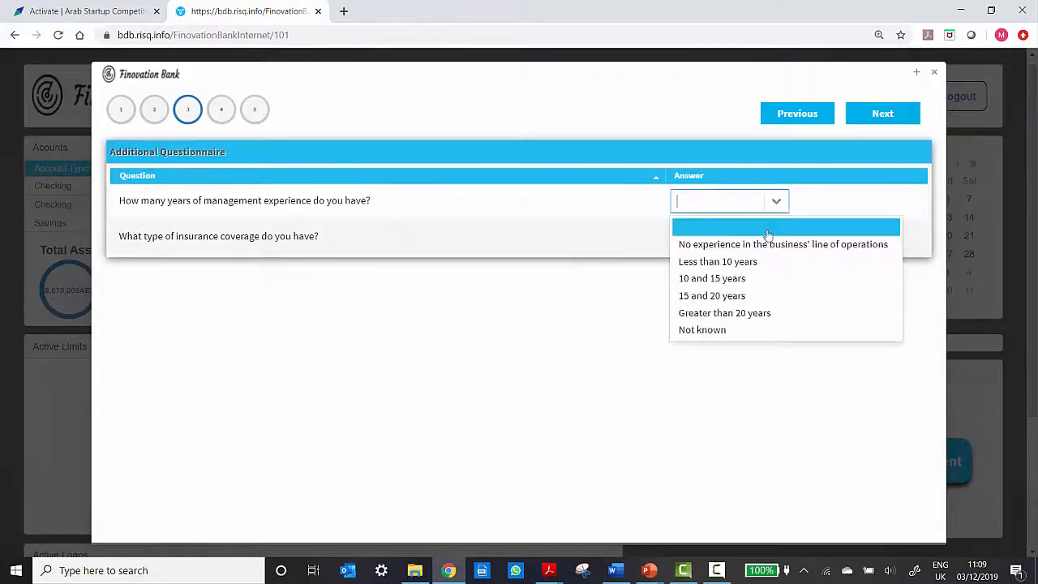
{"action": "left_click", "coordinate": [718, 261]}
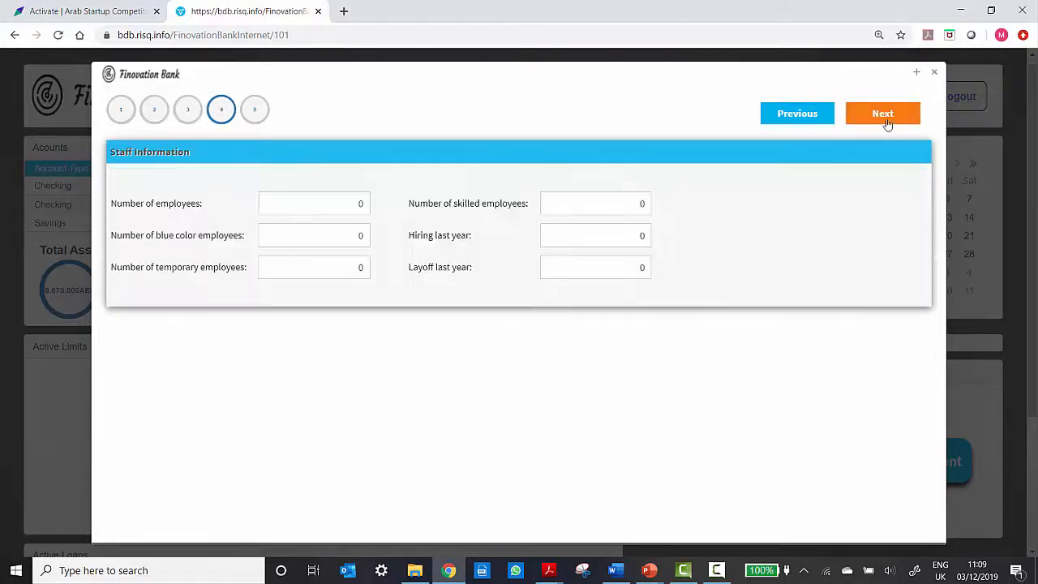
{"action": "left_click", "coordinate": [314, 203]}
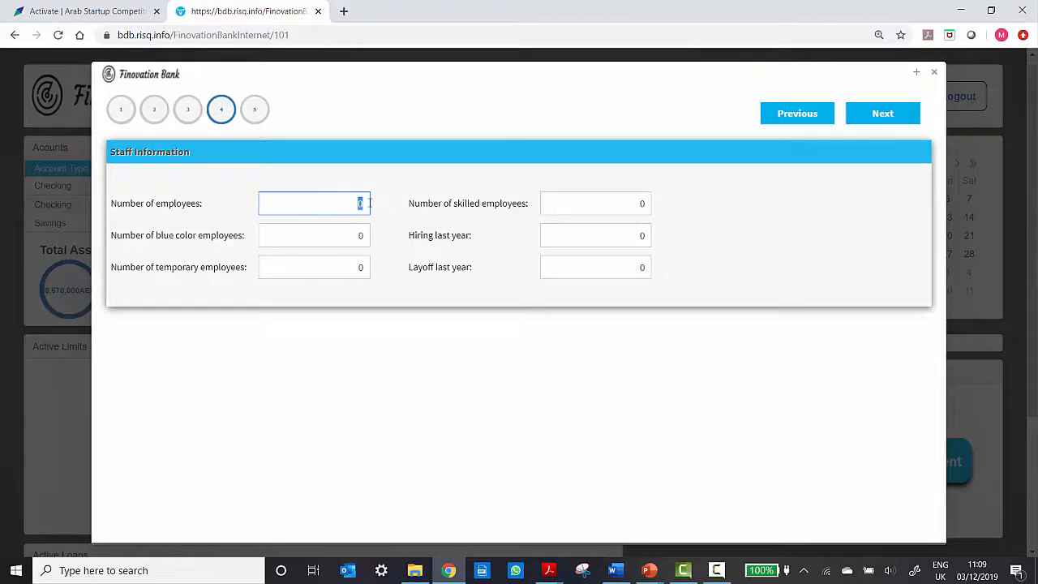
{"action": "type", "text": "10"}
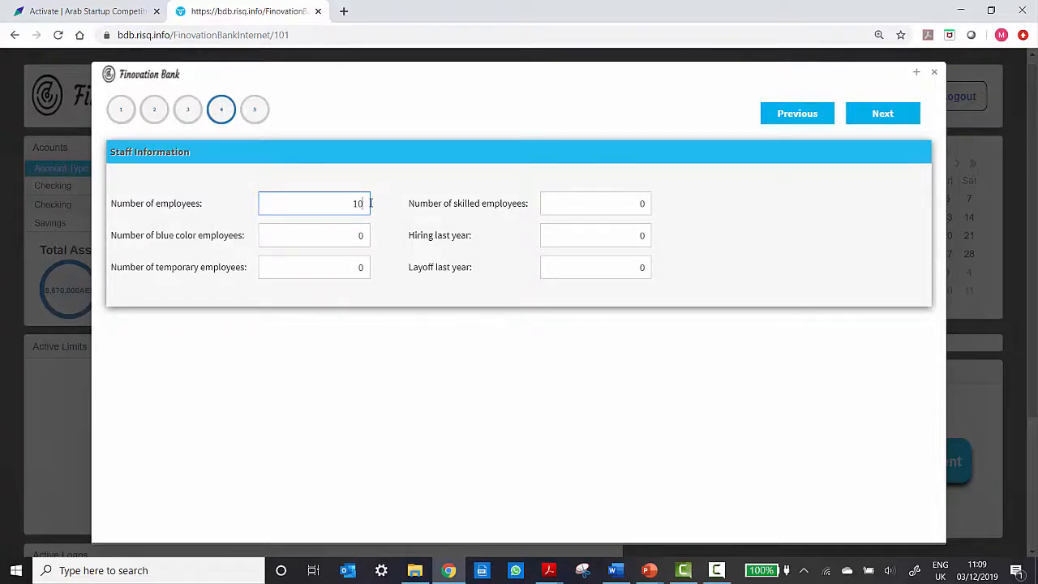
{"action": "left_click", "coordinate": [594, 235]}
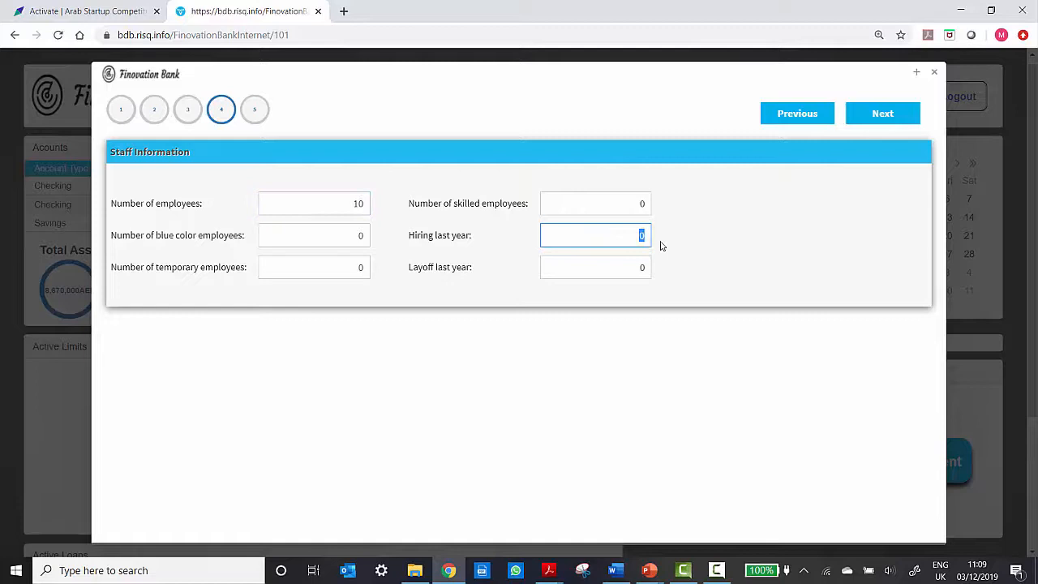
Upload the balance sheet file to the Balance Sheet financial record.
{"action": "left_click", "coordinate": [882, 113]}
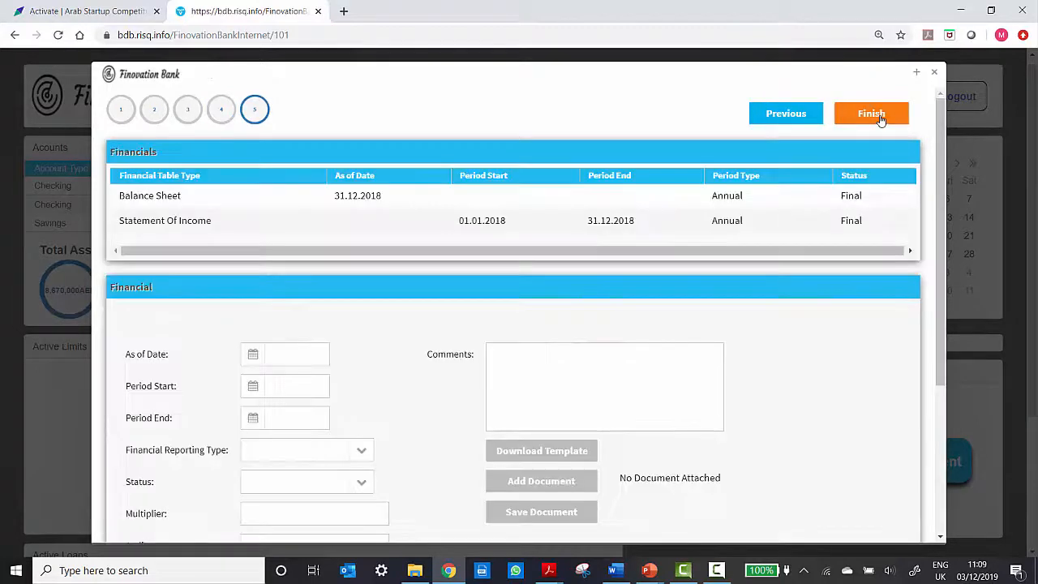
{"action": "left_click", "coordinate": [149, 195]}
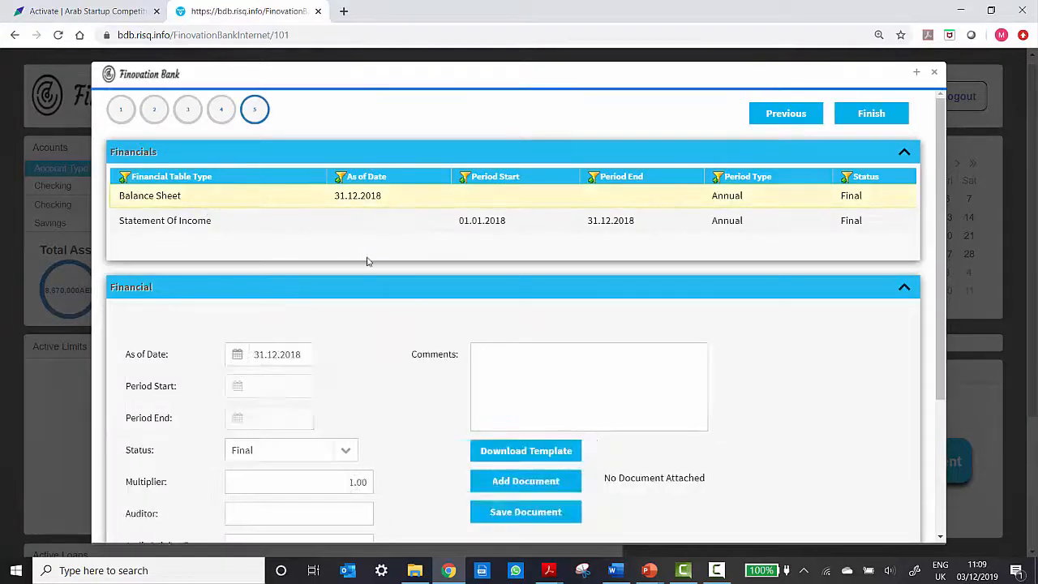
{"action": "left_click", "coordinate": [525, 480]}
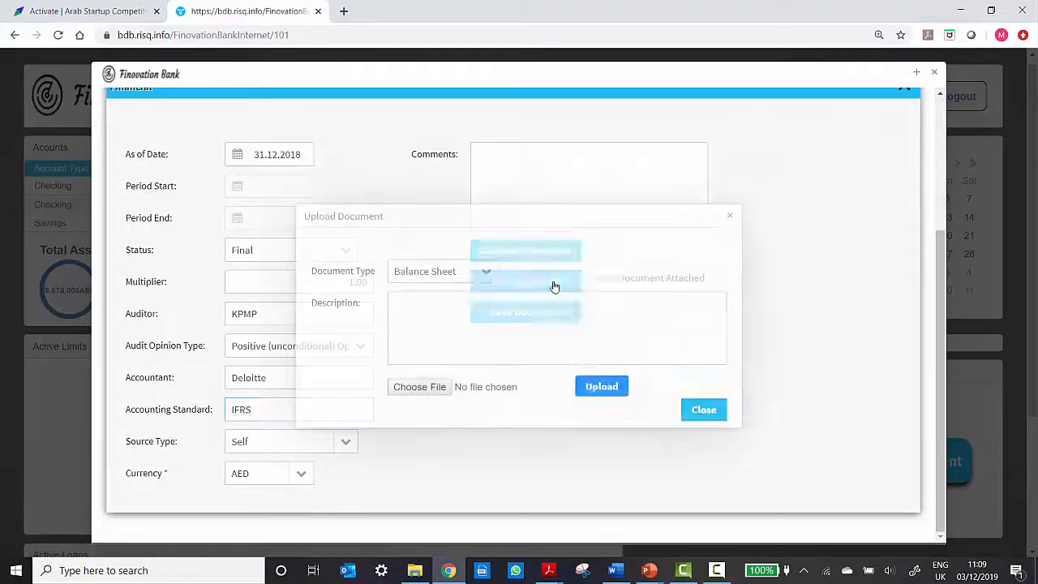
{"action": "left_click", "coordinate": [419, 386]}
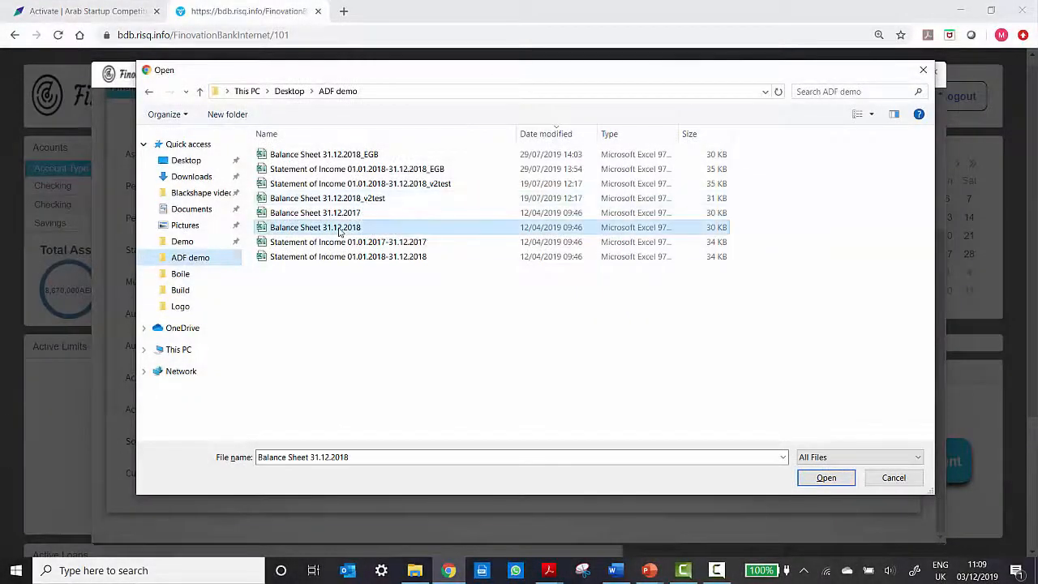
{"action": "left_click", "coordinate": [826, 477]}
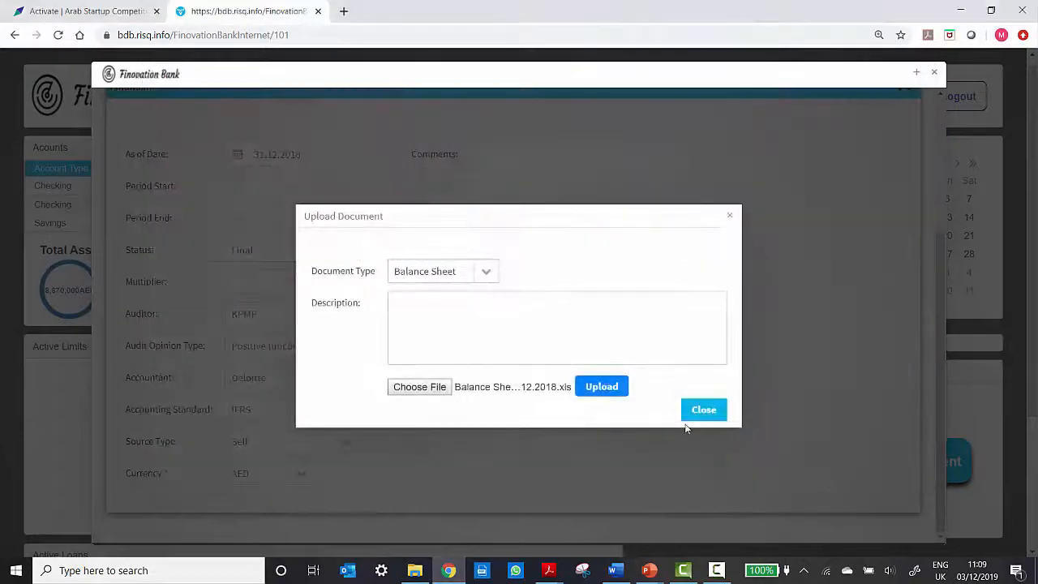
{"action": "left_click", "coordinate": [601, 386]}
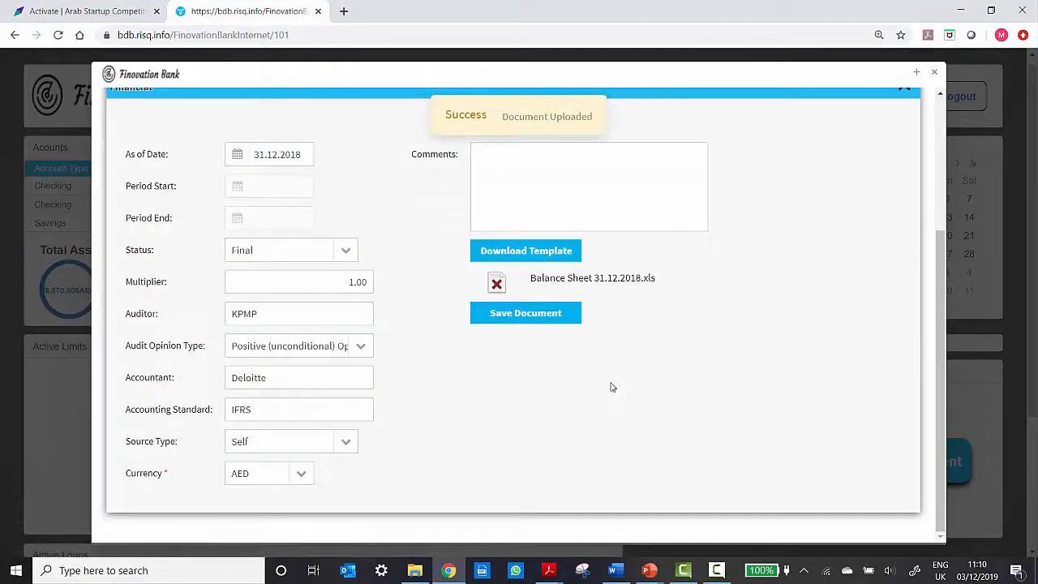
Save the balance sheet document and confirm submitting the loan application.
{"action": "left_click", "coordinate": [525, 312]}
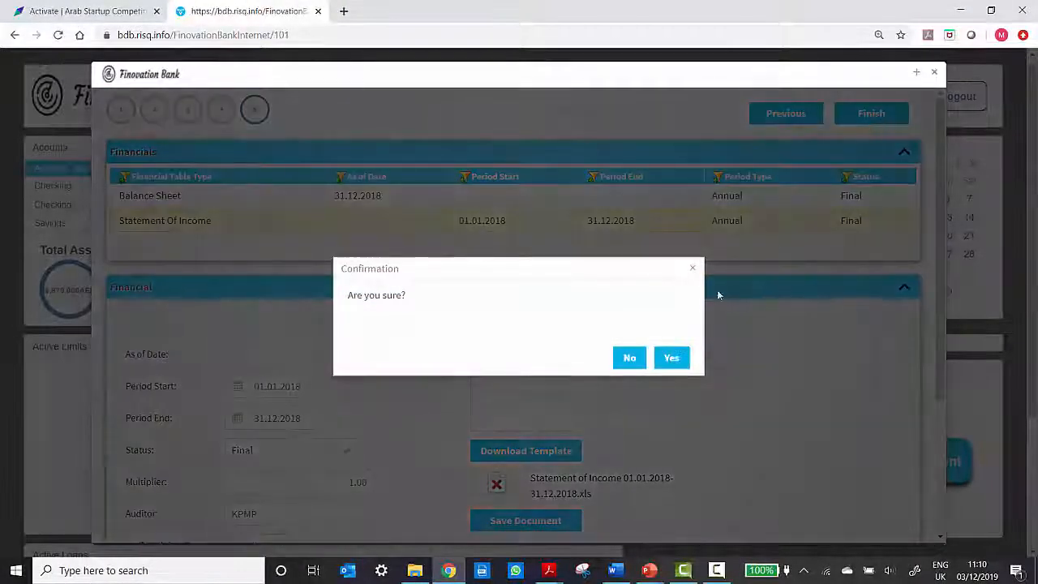
{"action": "left_click", "coordinate": [672, 357]}
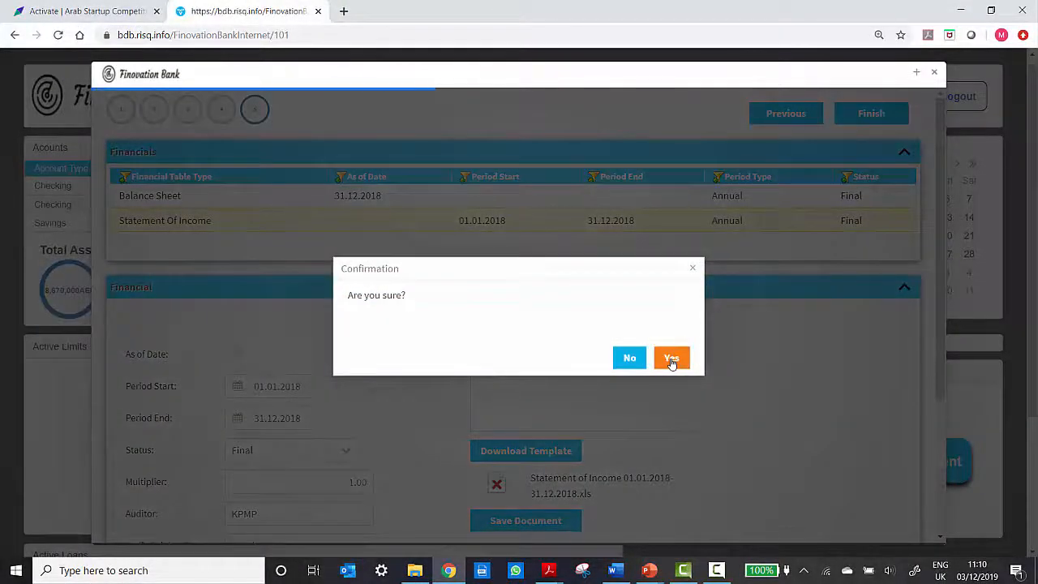
{"action": "left_click", "coordinate": [671, 358]}
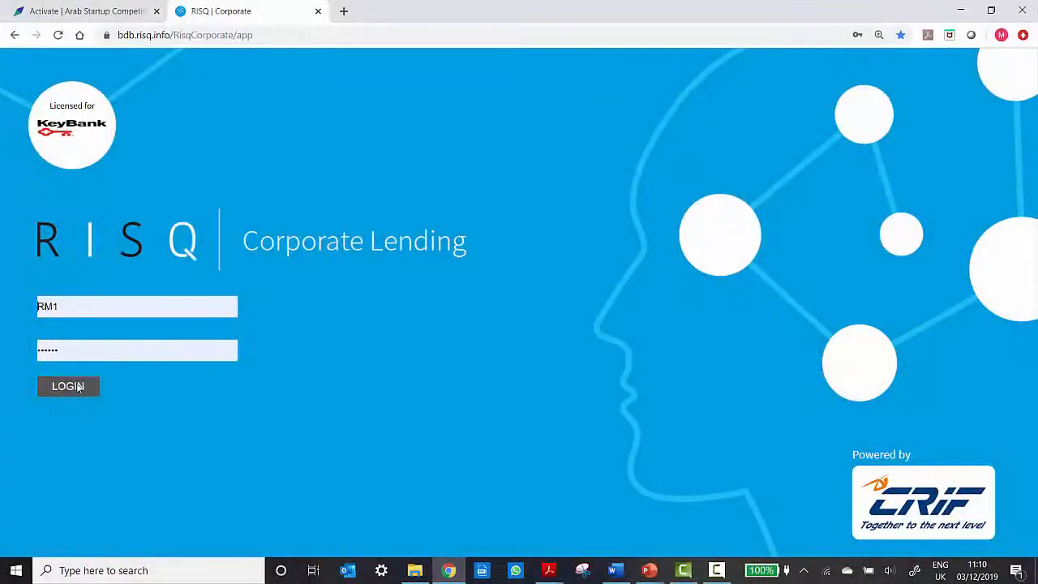
{"action": "left_click", "coordinate": [69, 386]}
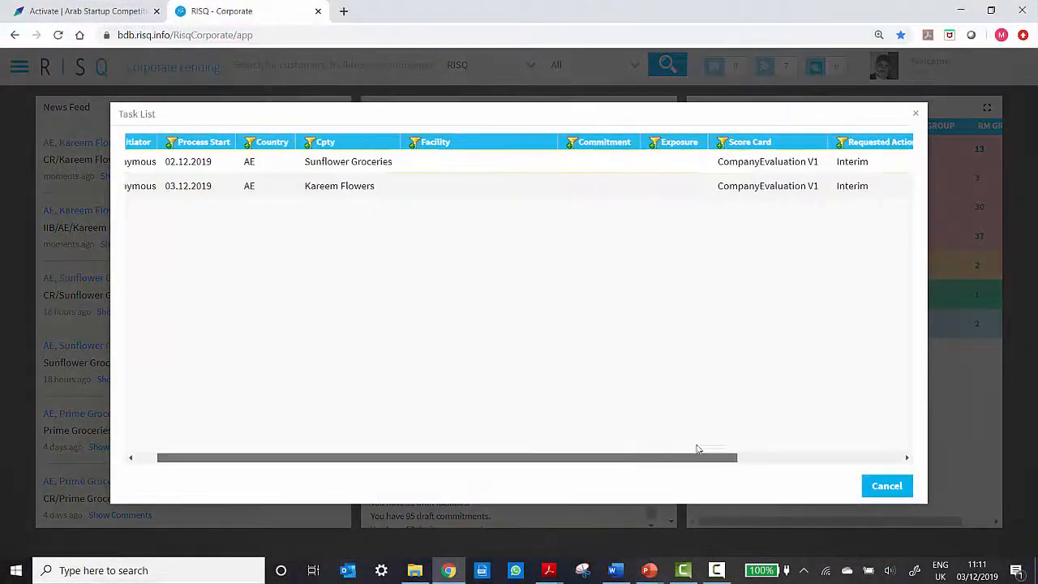
{"action": "scroll", "scroll_direction": "right", "scroll_amount": 3}
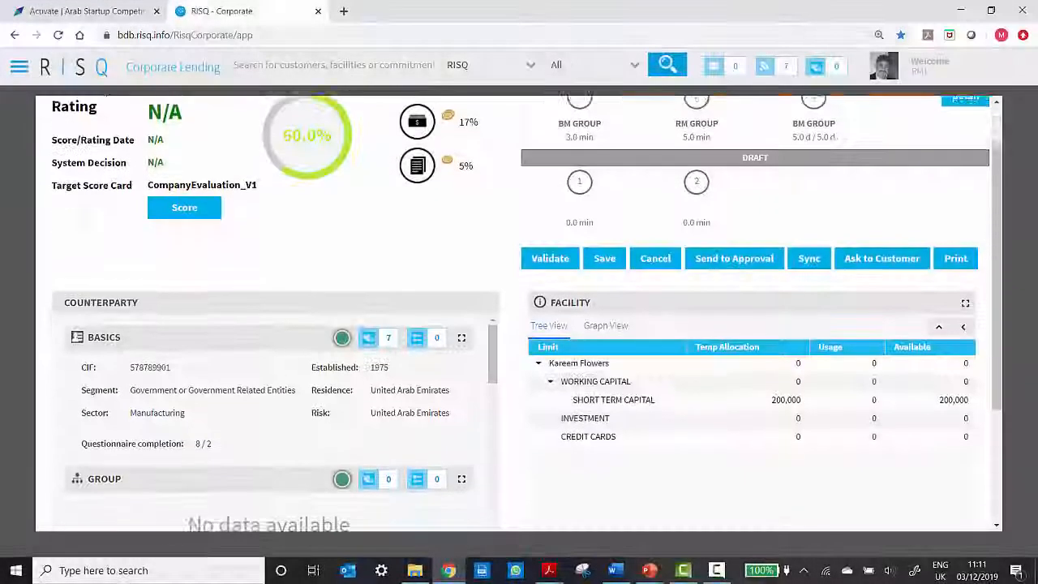
{"action": "scroll", "scroll_direction": "down", "scroll_amount": 3}
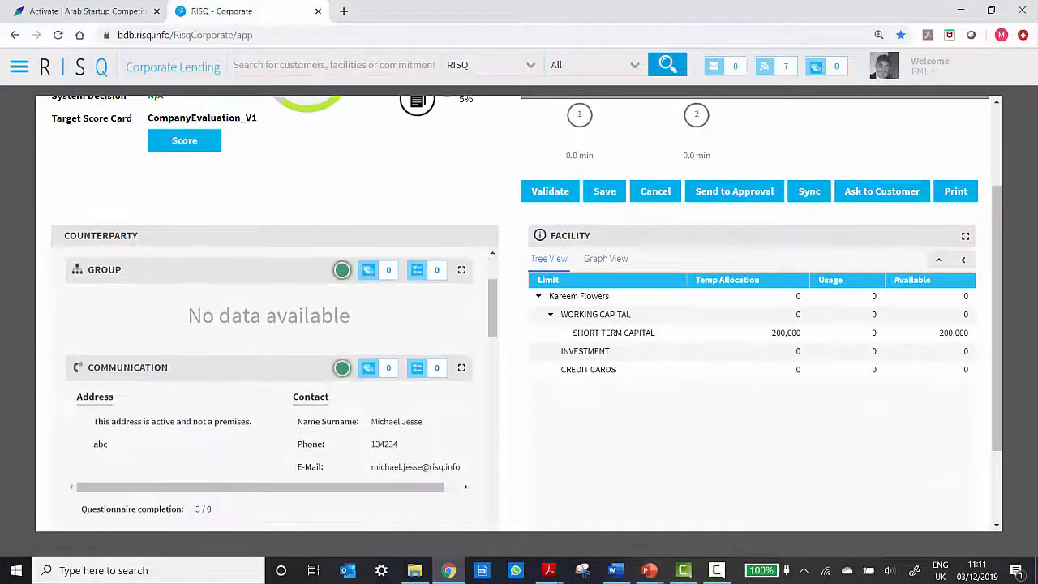
{"action": "scroll", "scroll_direction": "down", "scroll_amount": 3}
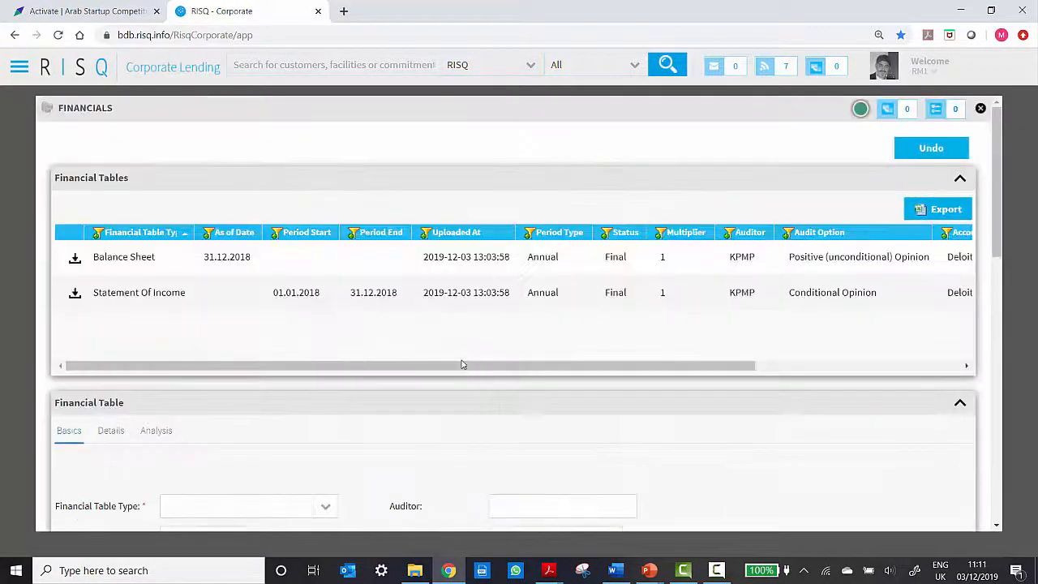
View the Balance Sheet's Details and Analysis tabs, then close the Financials panel.
{"action": "left_click", "coordinate": [123, 256]}
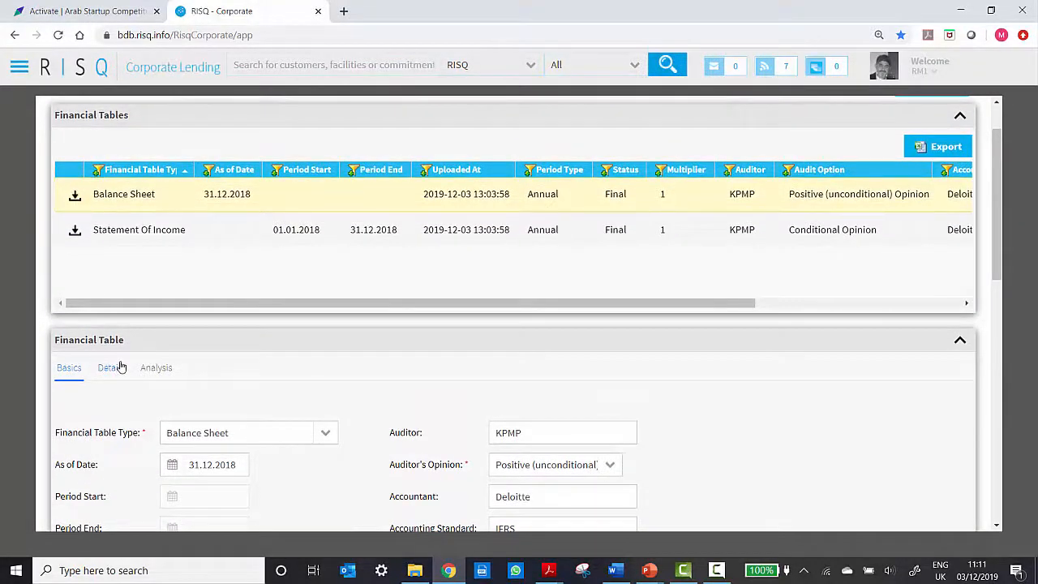
{"action": "left_click", "coordinate": [110, 368]}
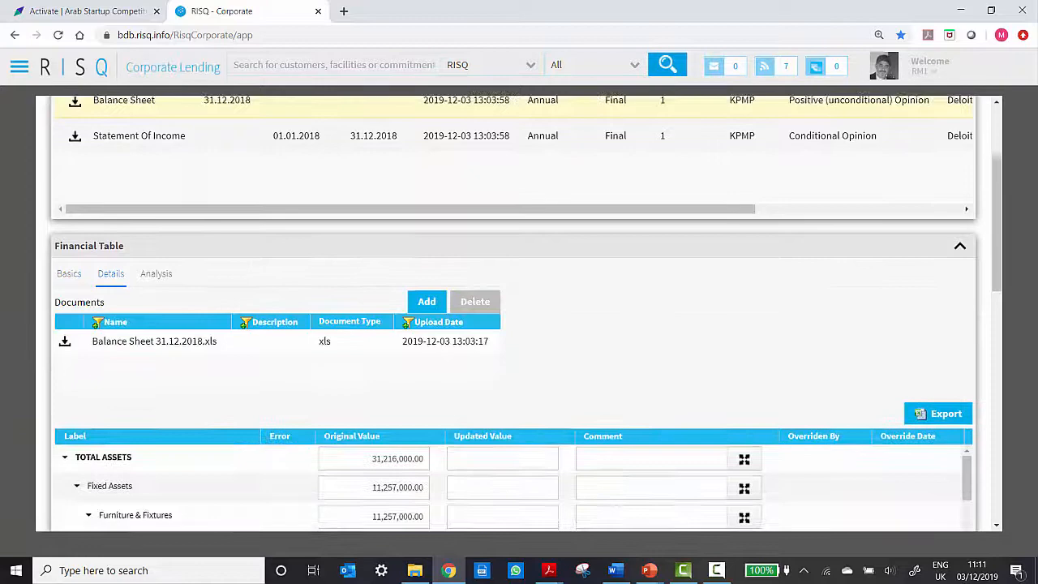
{"action": "left_click", "coordinate": [155, 271]}
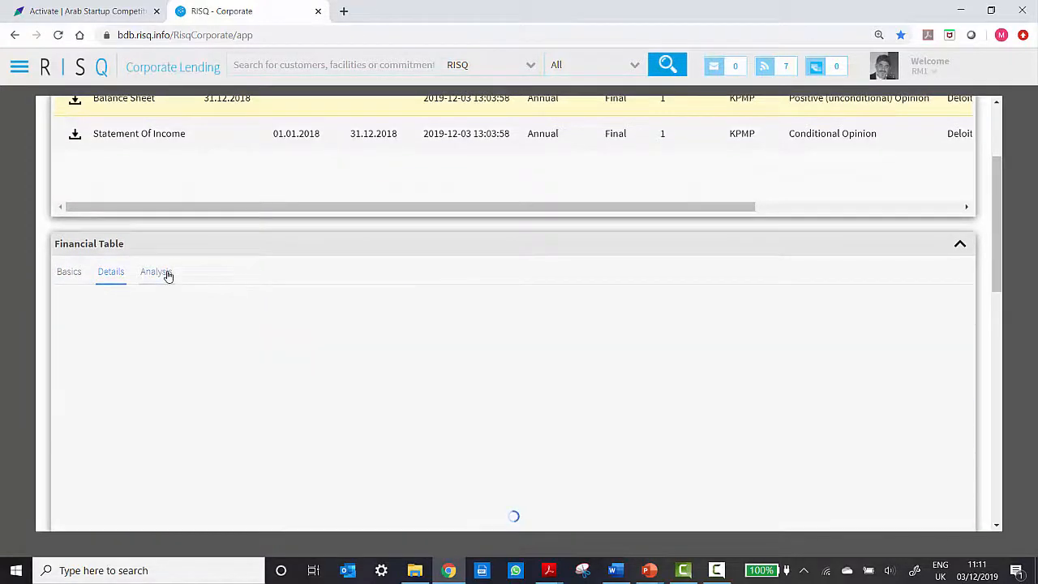
{"action": "left_click", "coordinate": [156, 272]}
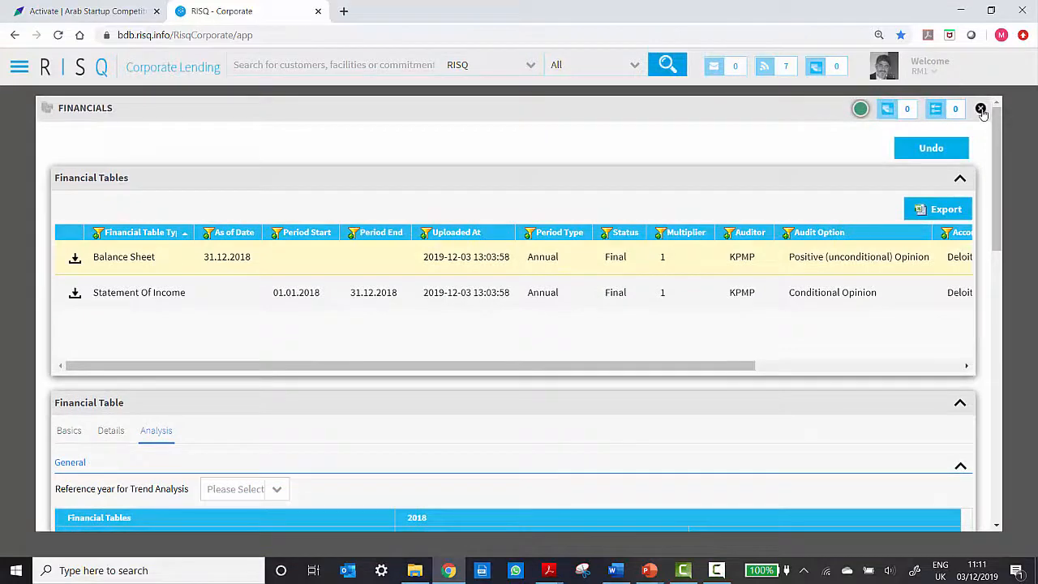
{"action": "left_click", "coordinate": [981, 109]}
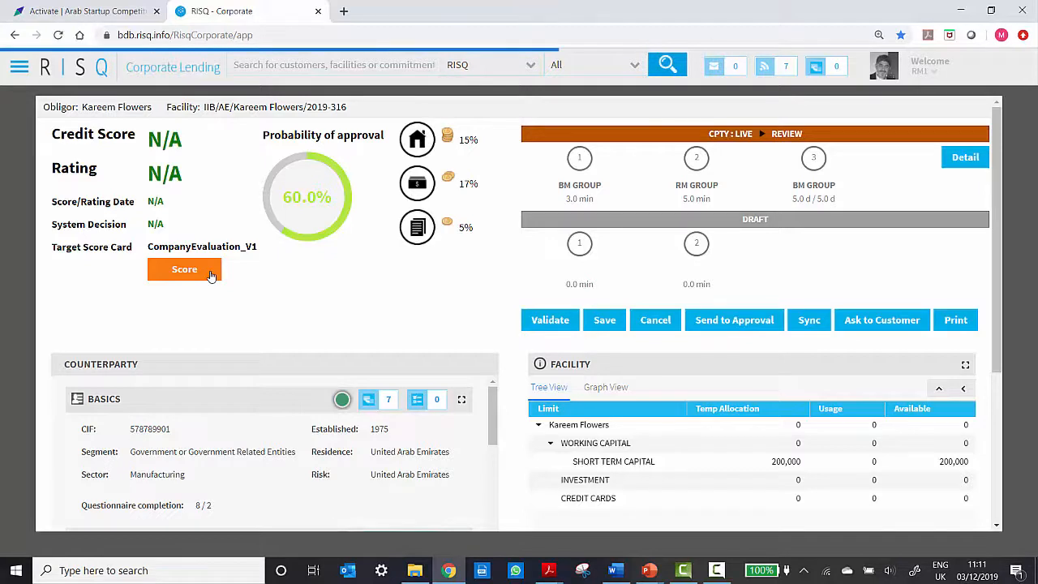
{"action": "left_click", "coordinate": [184, 268]}
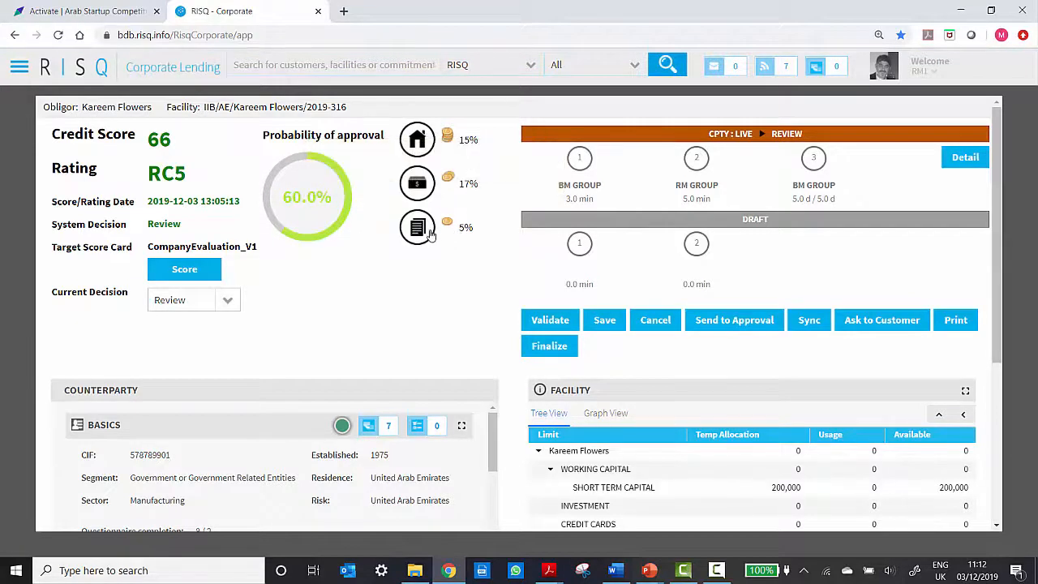
{"action": "mouse_move", "coordinate": [416, 228]}
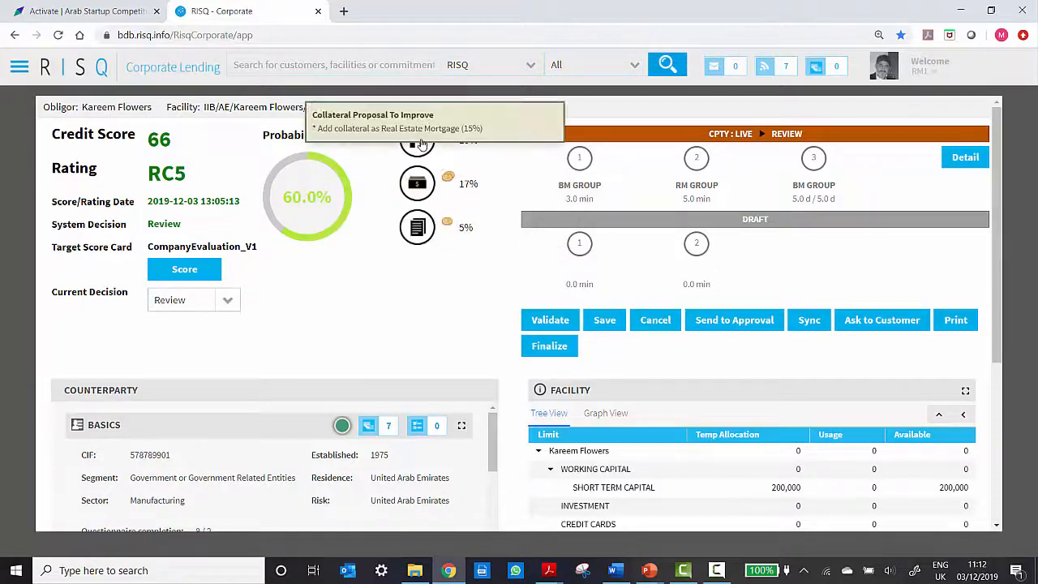
{"action": "mouse_move", "coordinate": [406, 298]}
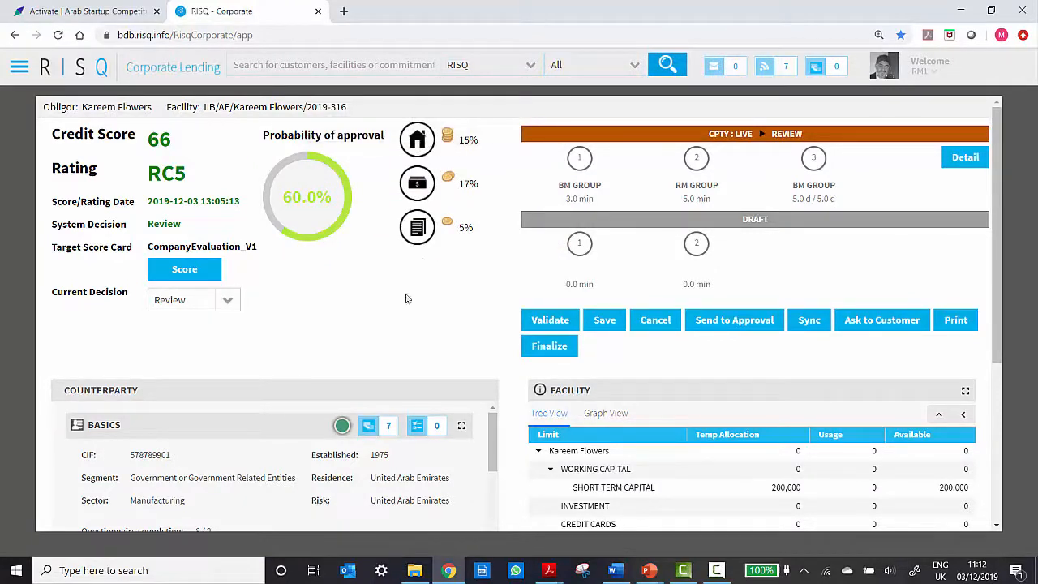
{"action": "mouse_move", "coordinate": [715, 371]}
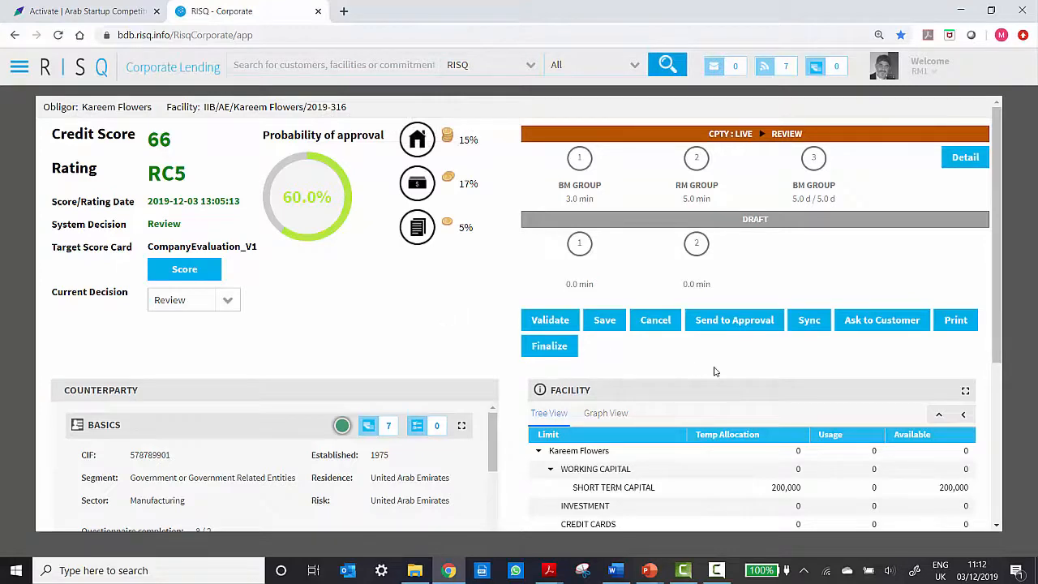